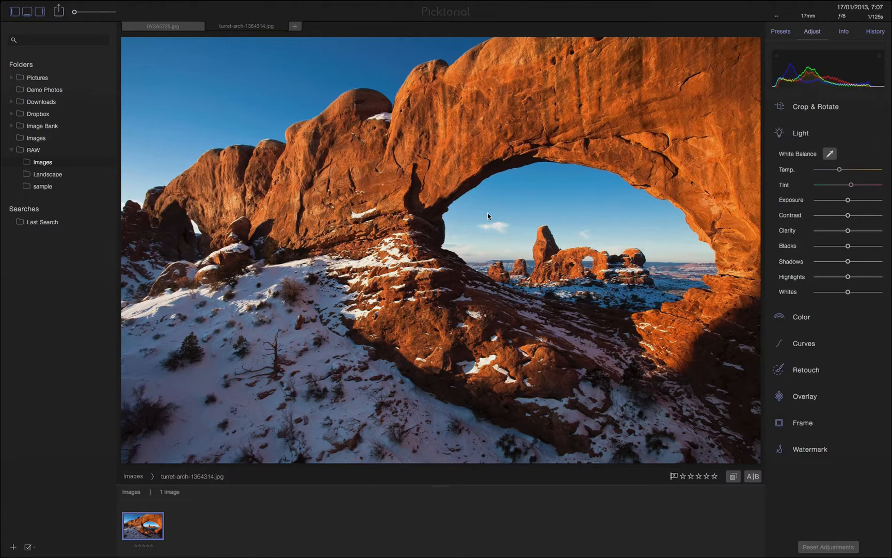
mouse_move(488, 207)
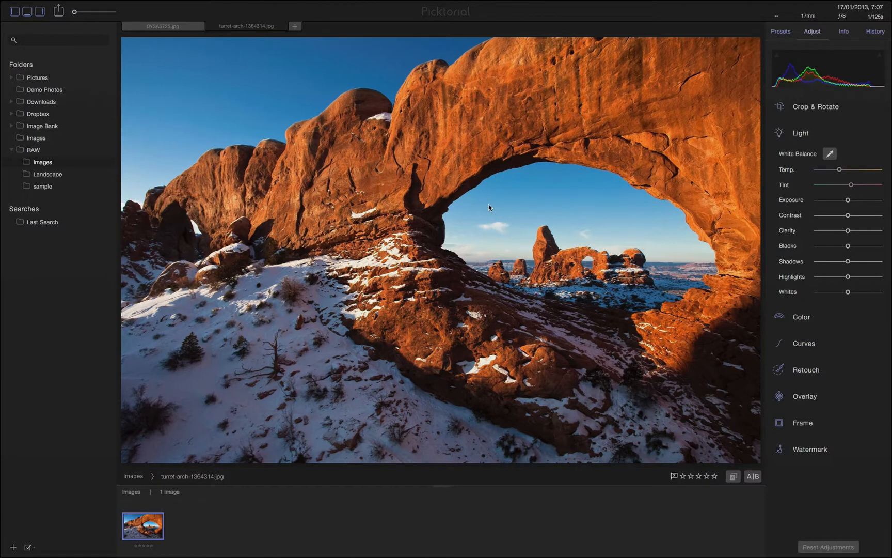
mouse_move(492, 203)
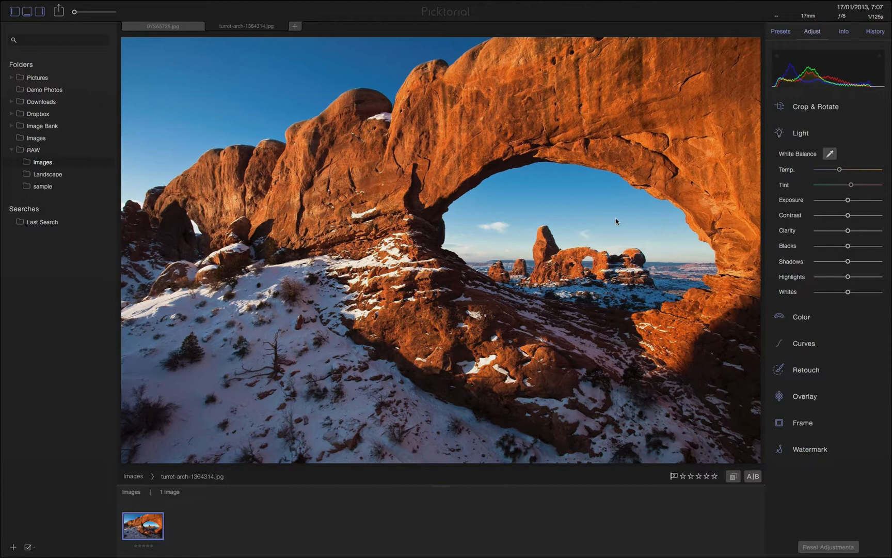
Raise the Shadows slider in three drags, then nudge Temp. slightly warmer.
drag(871, 261, 847, 261)
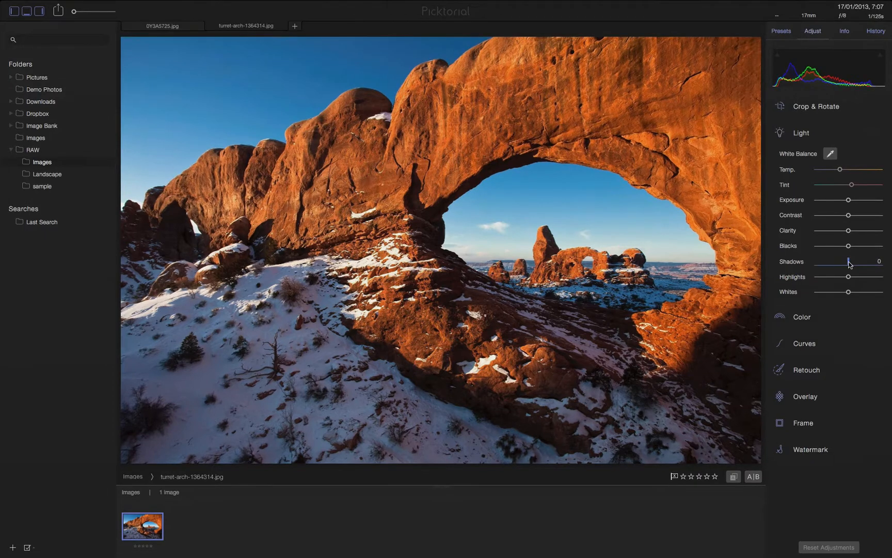
drag(846, 261, 851, 262)
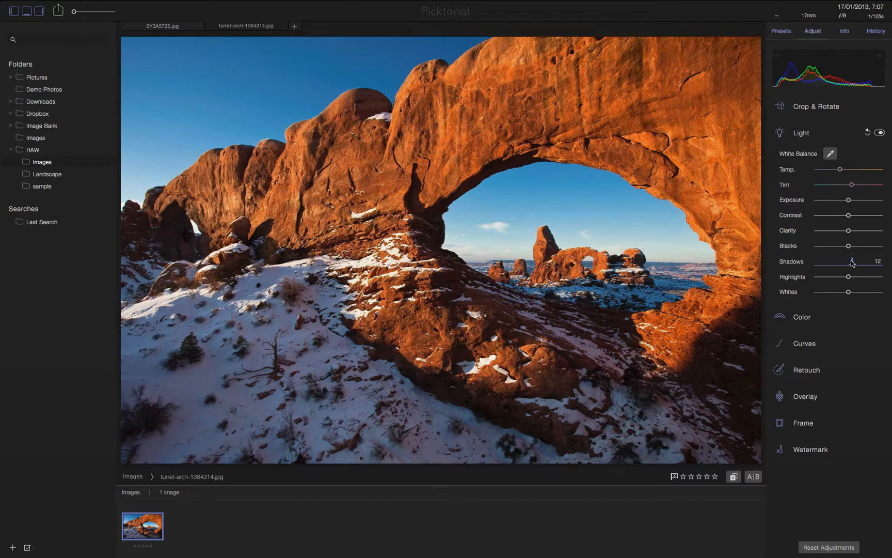
drag(852, 261, 863, 261)
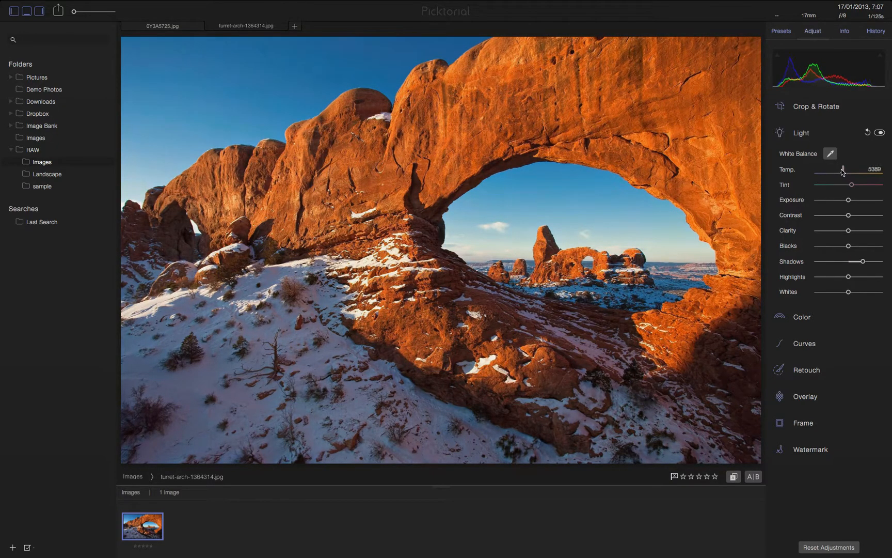
drag(844, 169, 848, 170)
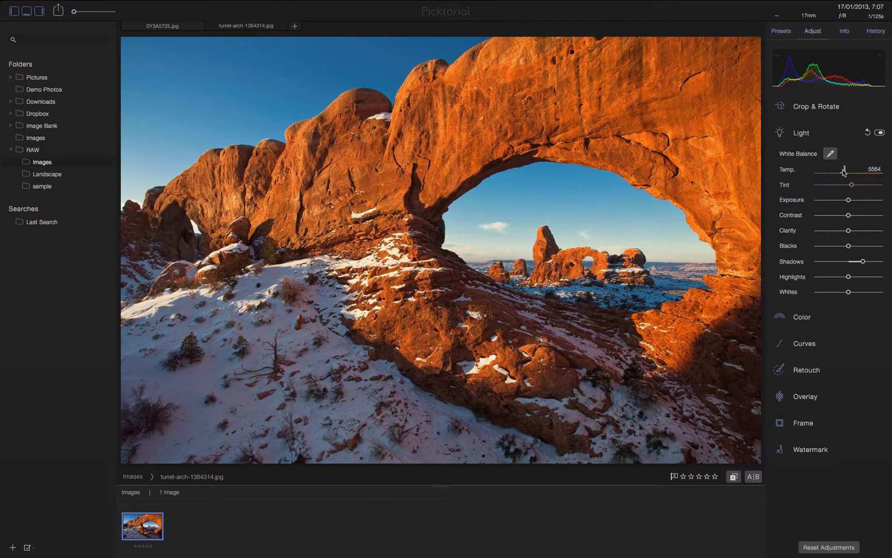
drag(843, 168, 846, 169)
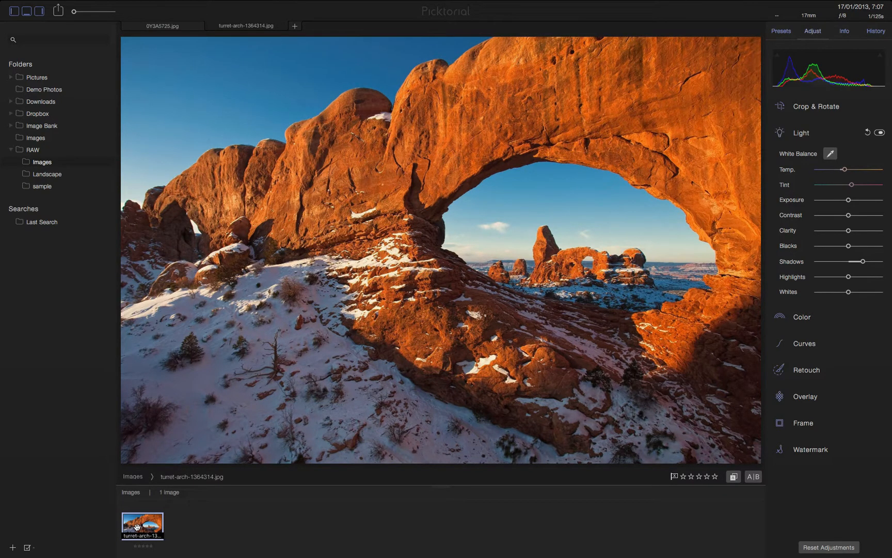
Choose Edit a Copy in Silver Efex Pro 2 from the photo thumbnail's context menu.
right_click(137, 526)
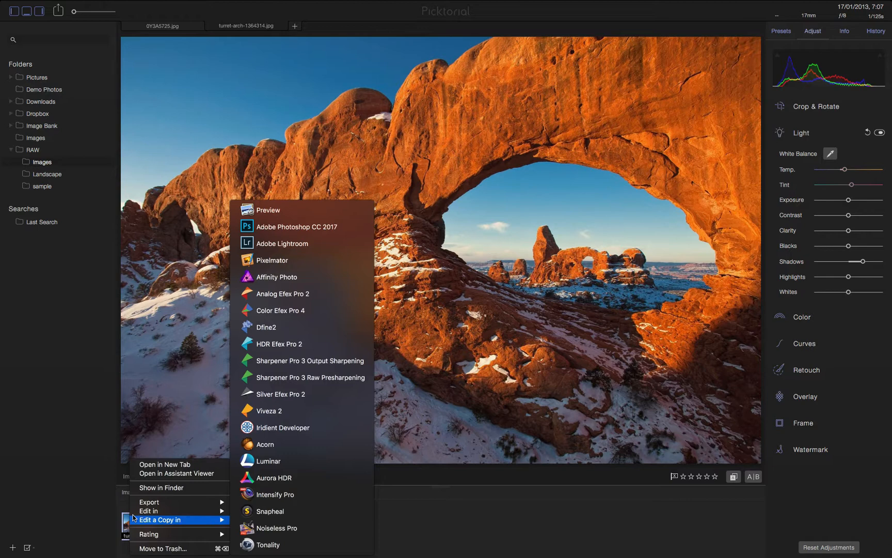
mouse_move(153, 511)
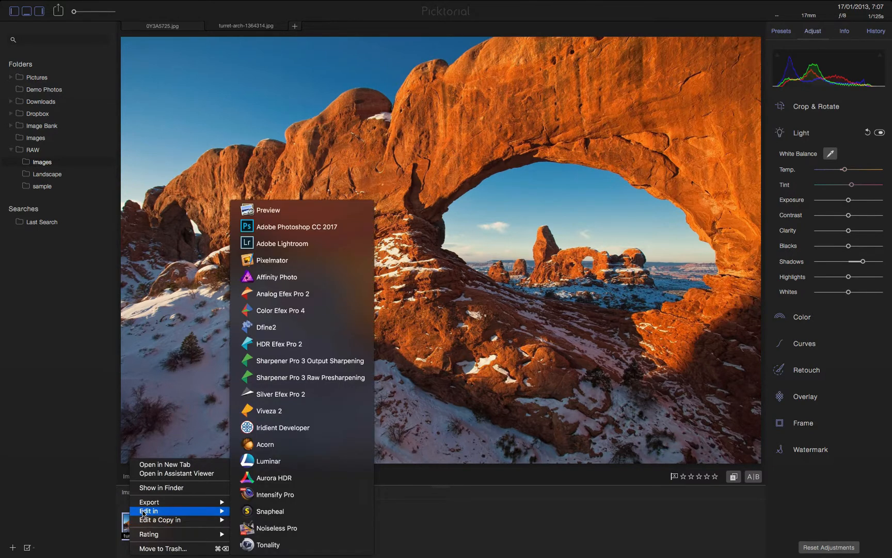
mouse_move(150, 520)
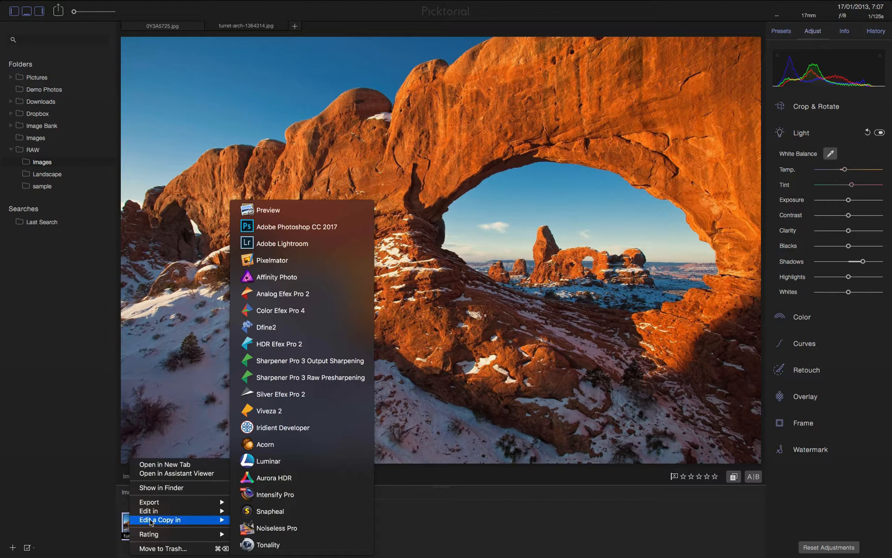
mouse_move(268, 499)
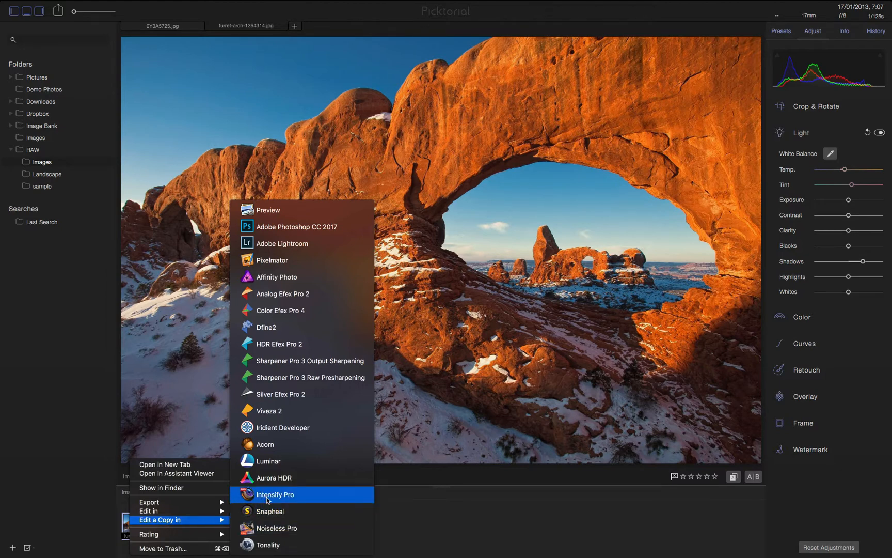
mouse_move(301, 394)
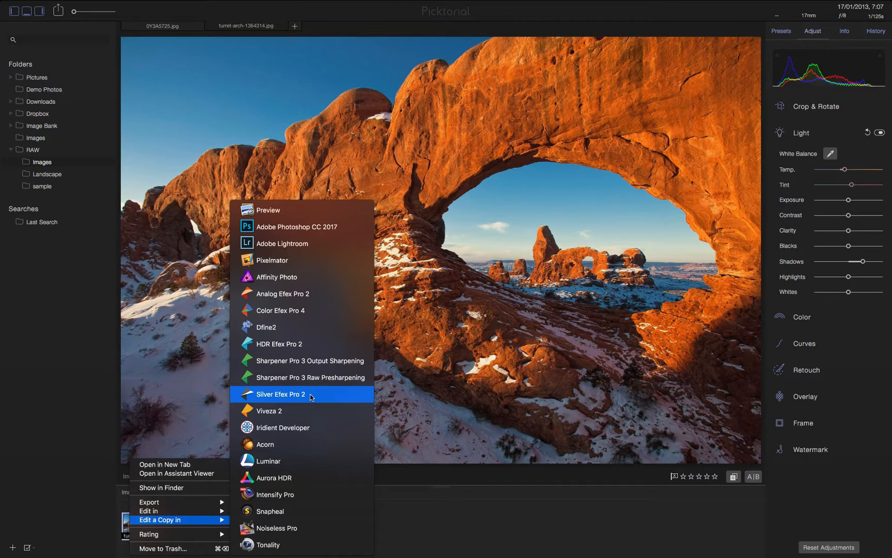
click(280, 393)
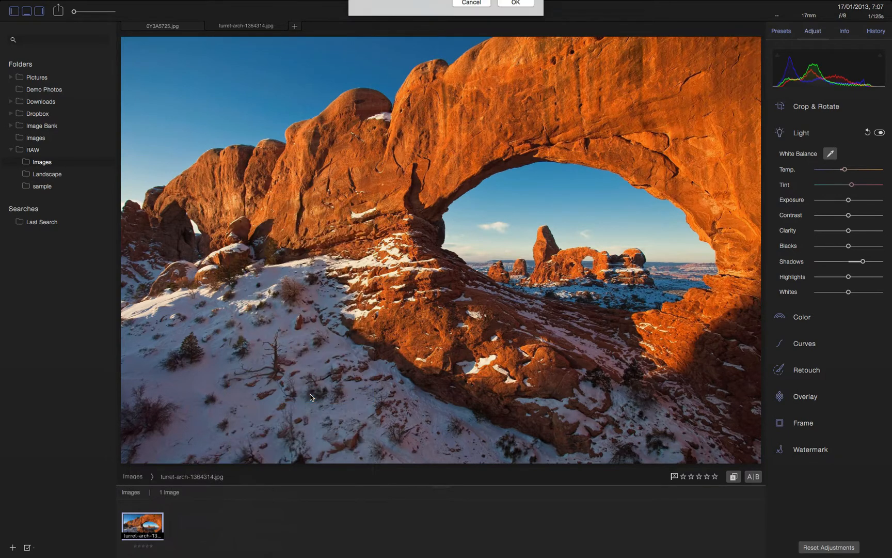
Confirm sending the copy, then apply the Cool Tones 1 preset in Silver Efex Pro.
click(519, 3)
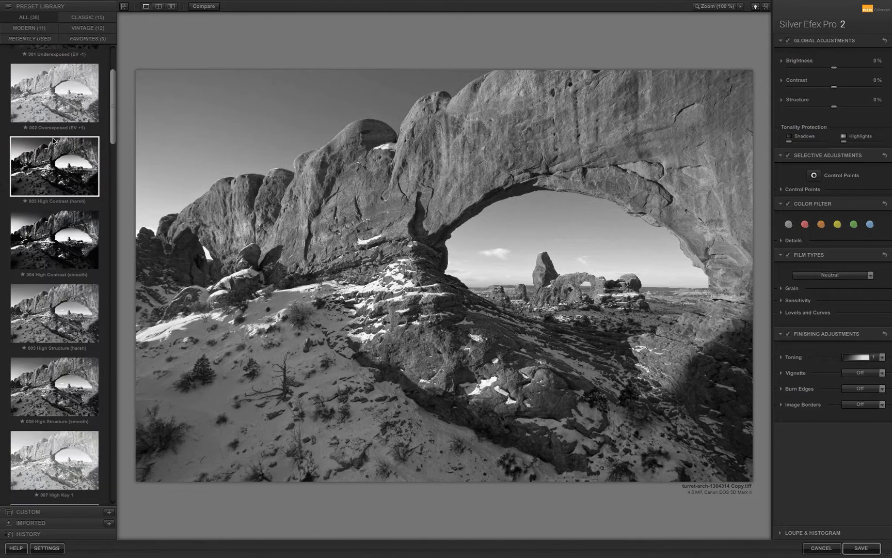
scroll(down, 3)
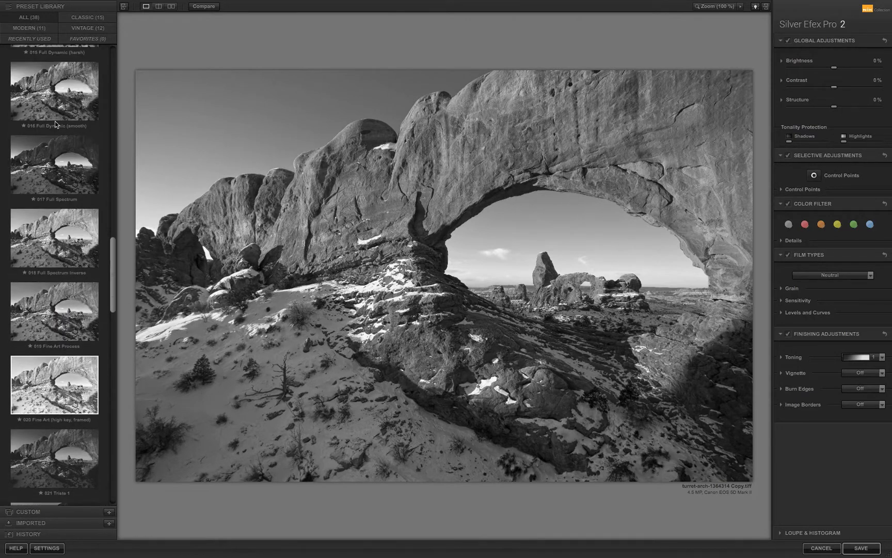
scroll(down, 3)
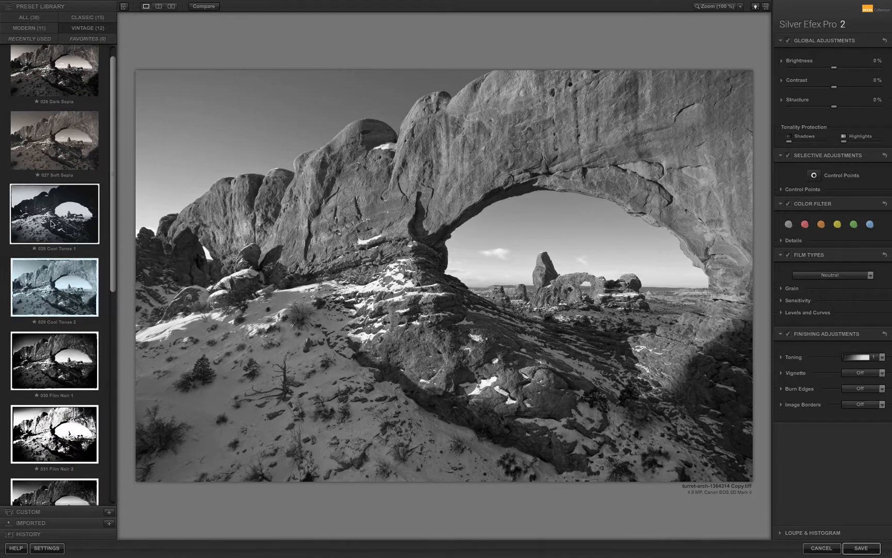
click(54, 213)
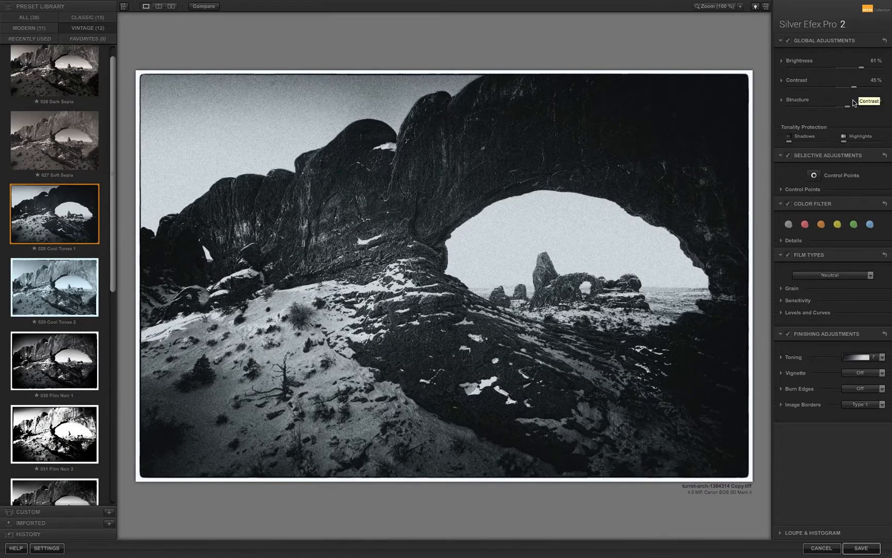
Set Structure to 19% and Brightness to 70%, and turn Image Borders off.
drag(864, 99, 845, 99)
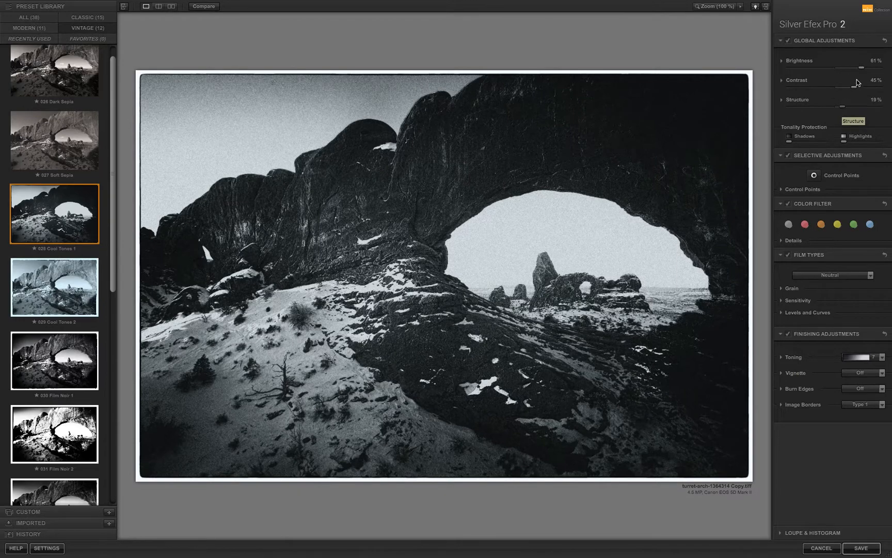
drag(853, 67, 870, 67)
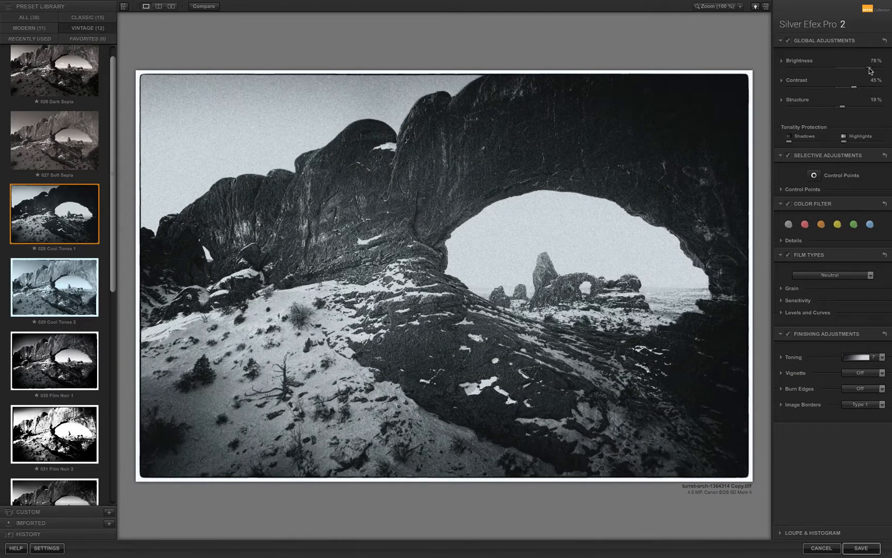
drag(870, 70, 856, 70)
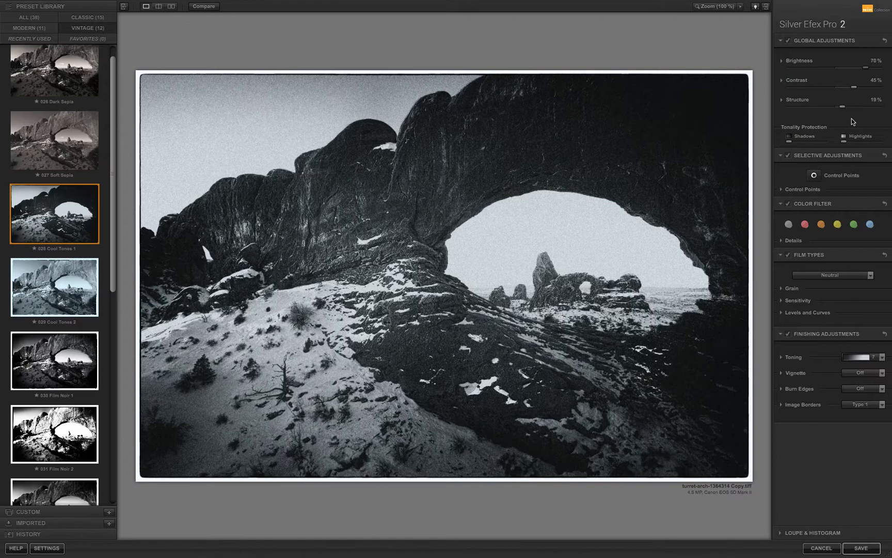
click(864, 404)
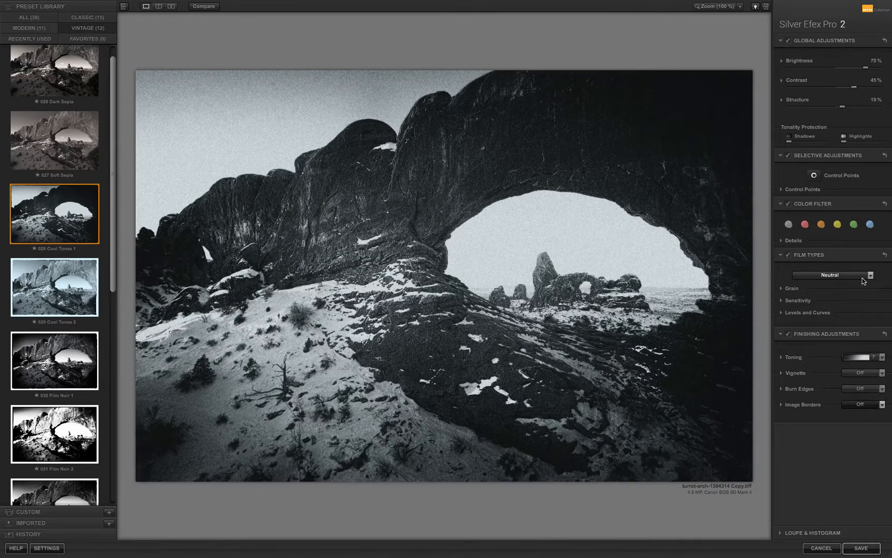
Emulate Agfa APX 400 film, lighten the toning, and save back to Picktorial.
click(830, 275)
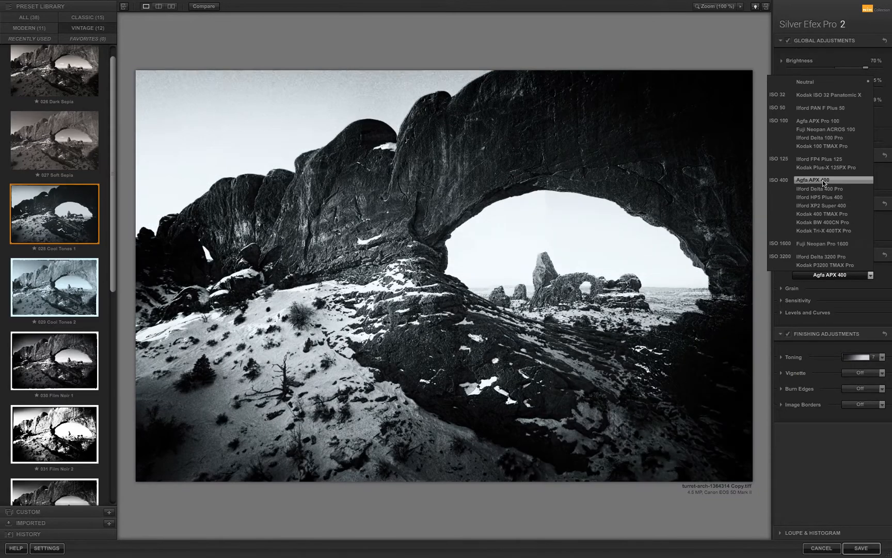
click(811, 179)
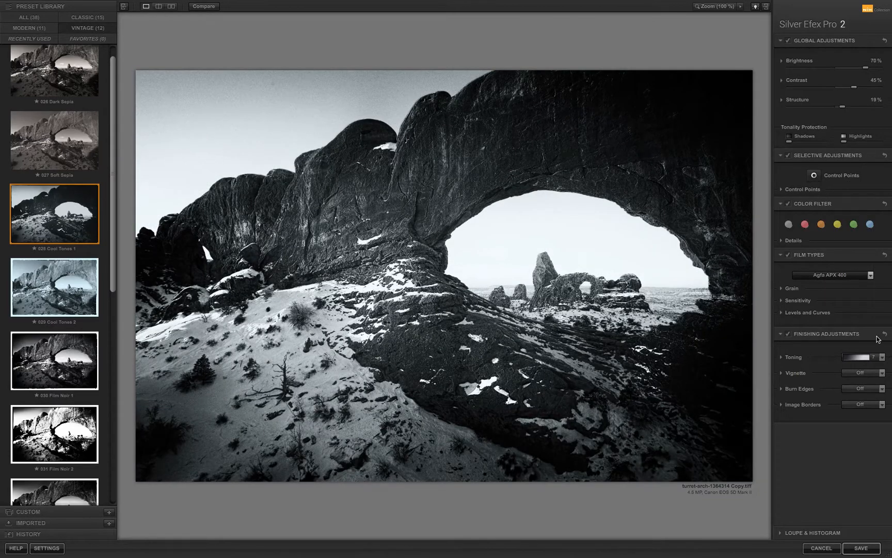
click(882, 357)
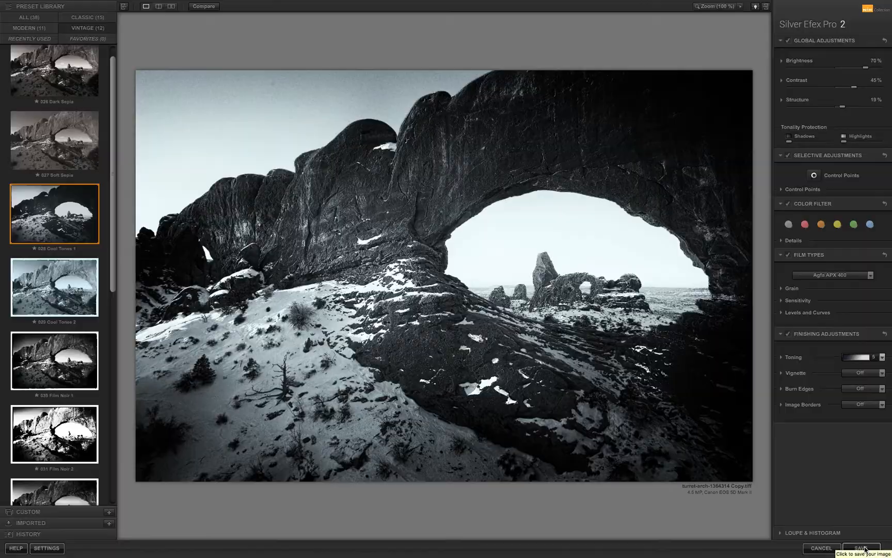
click(860, 548)
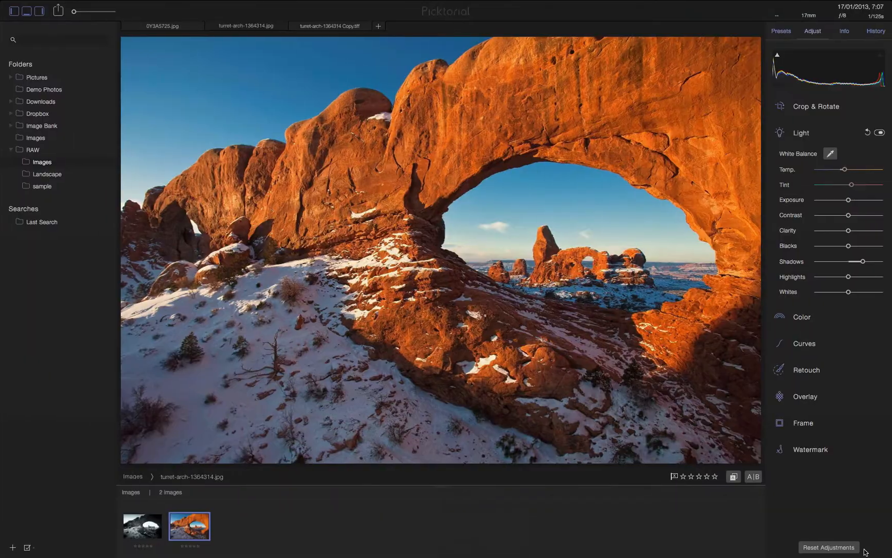
Select the black-and-white Copy.tiff thumbnail and raise its Exposure slider.
click(830, 547)
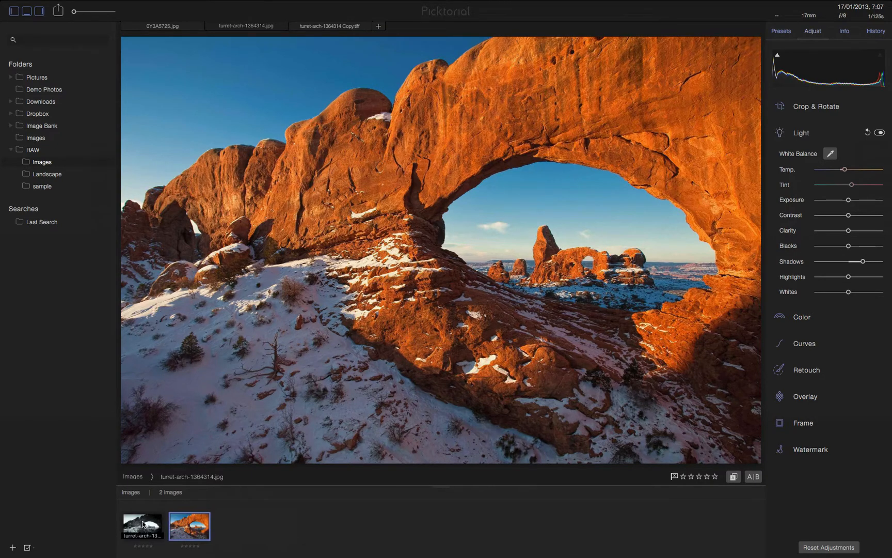
click(143, 526)
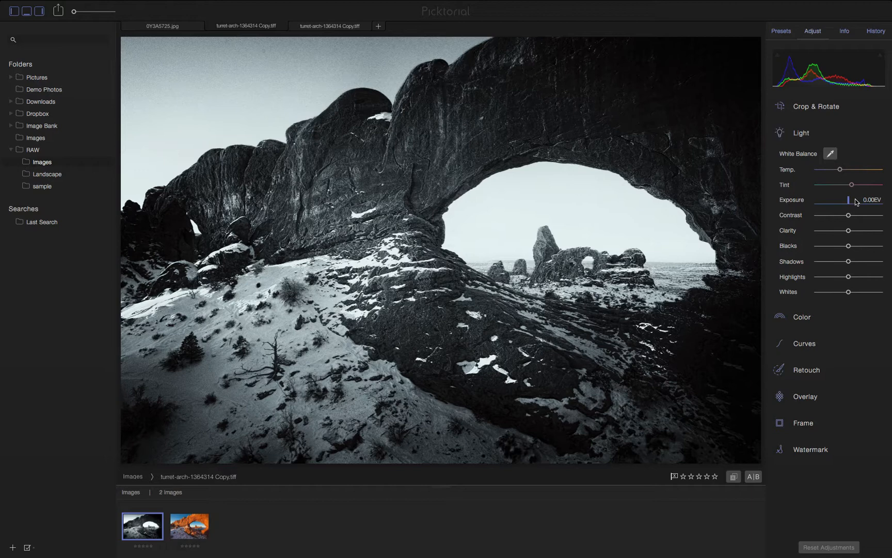
drag(850, 200, 861, 200)
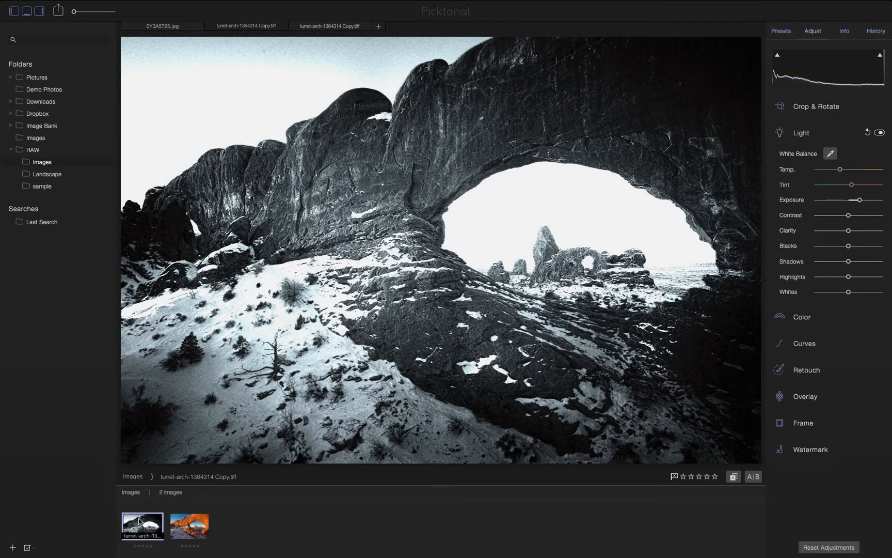
Send the black-and-white copy to Adobe Photoshop CC 2017 to edit in place.
right_click(141, 521)
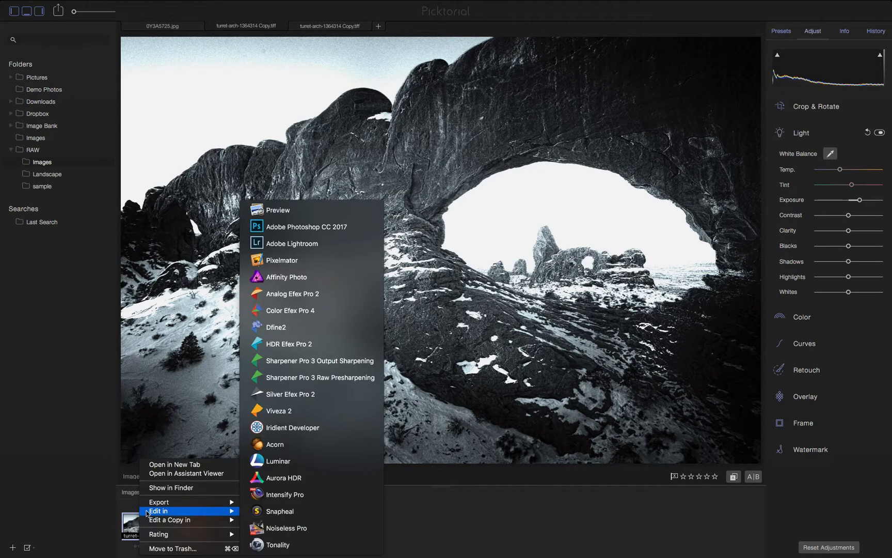
mouse_move(190, 515)
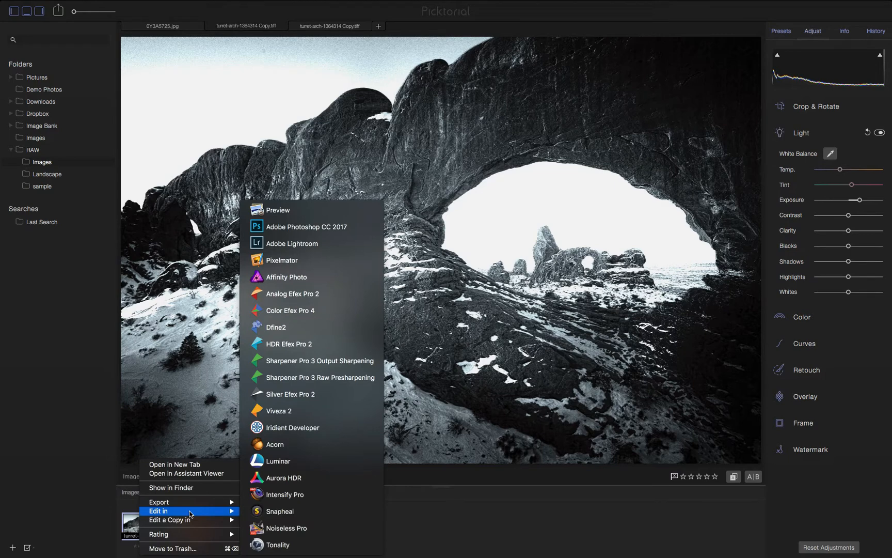
mouse_move(310, 466)
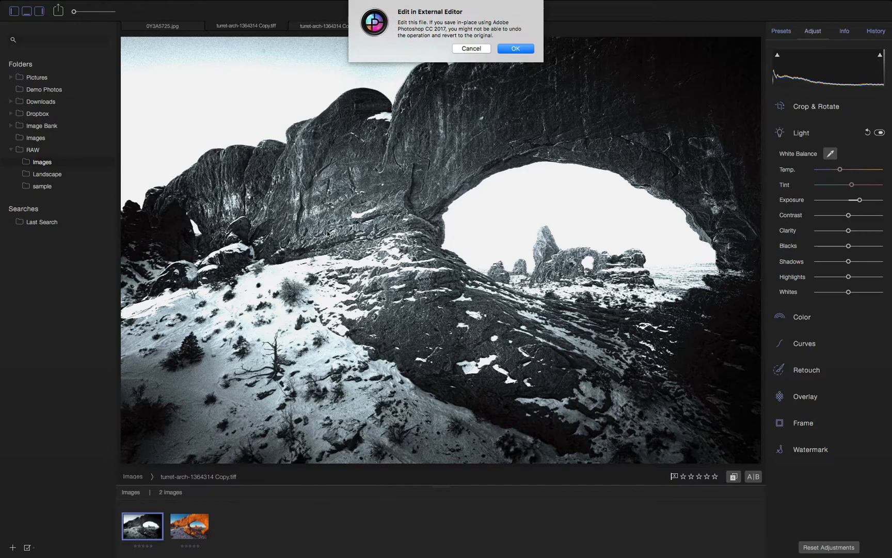
click(517, 48)
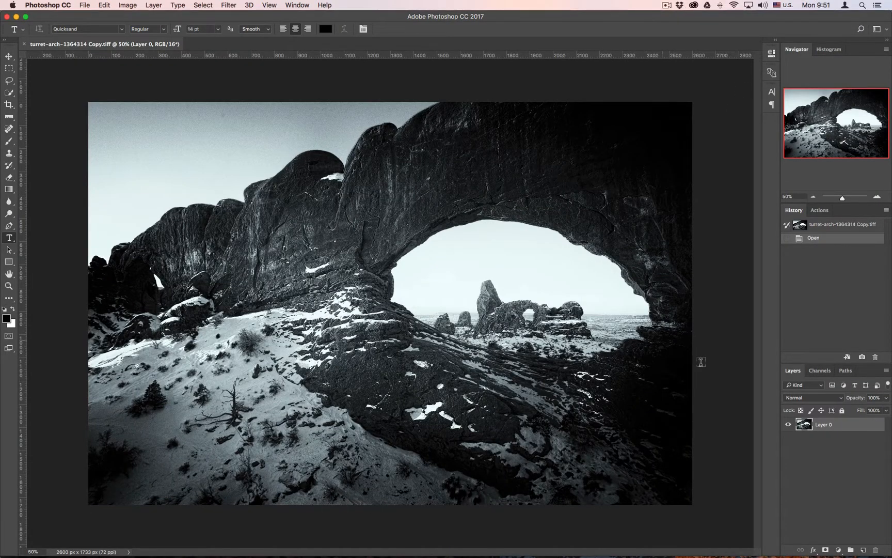
Duplicate Layer 0 into a new Layer 0 copy above it.
right_click(824, 424)
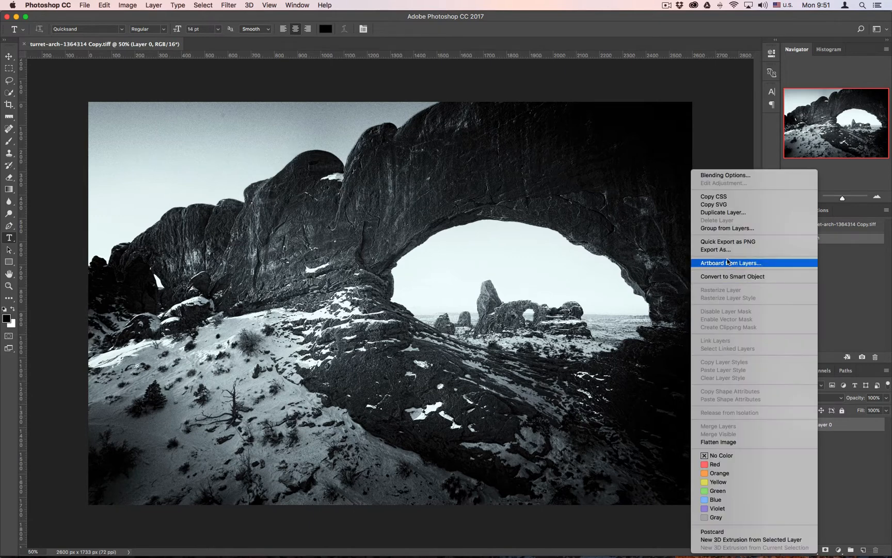
click(723, 212)
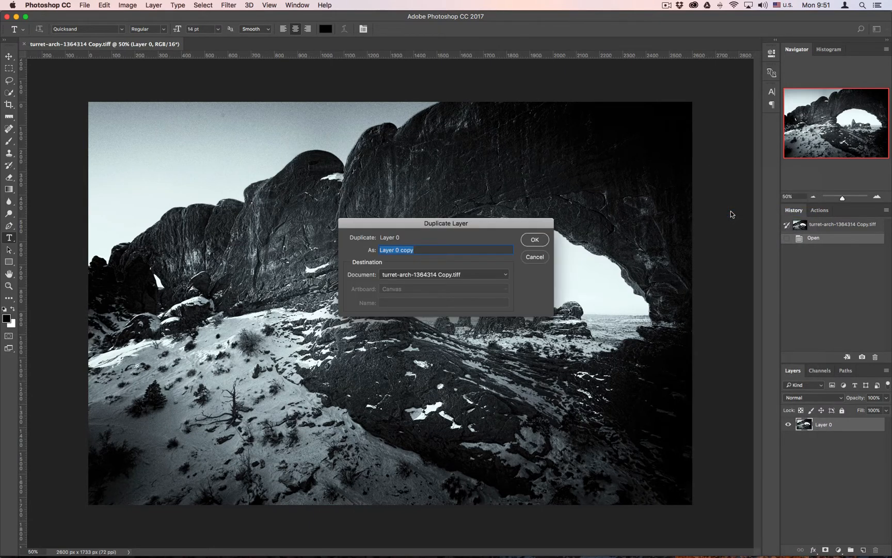
click(535, 239)
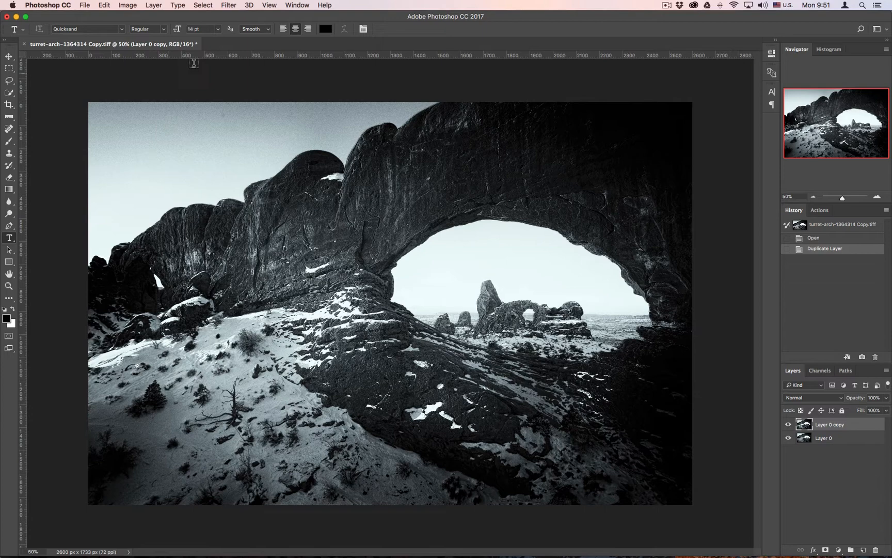
click(227, 4)
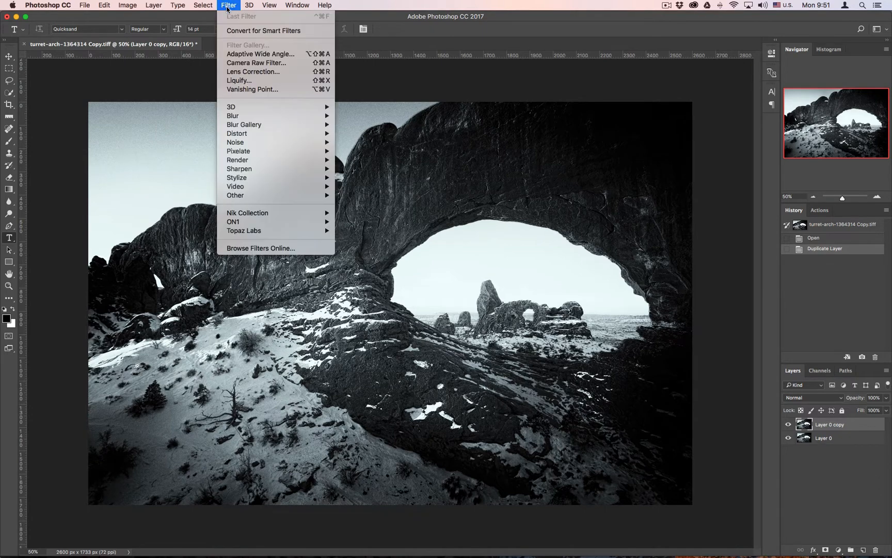
Warp the arch on Layer 0 copy with Liquify, then toggle its visibility to compare.
click(239, 80)
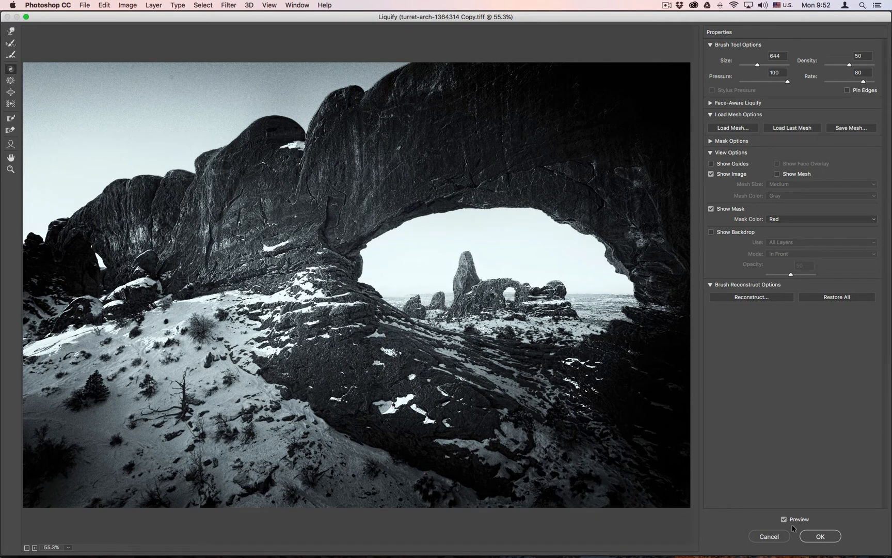
click(820, 536)
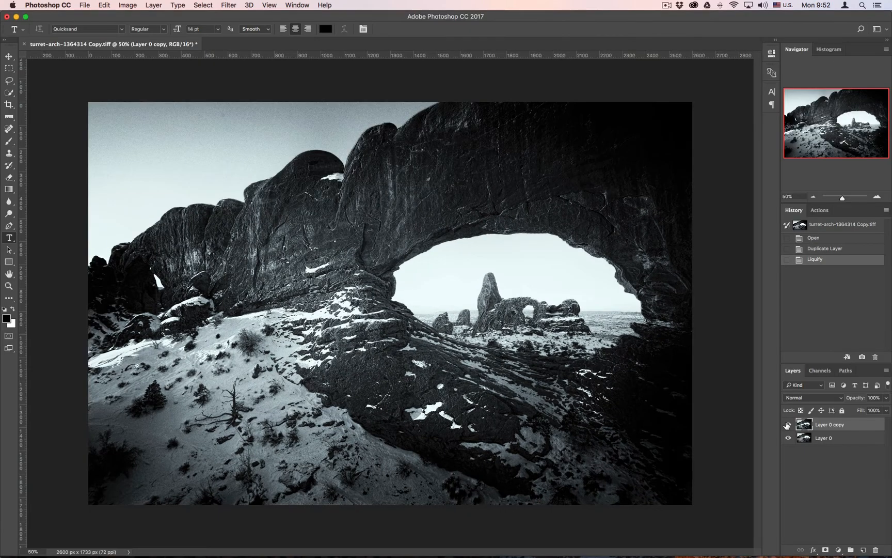
click(787, 425)
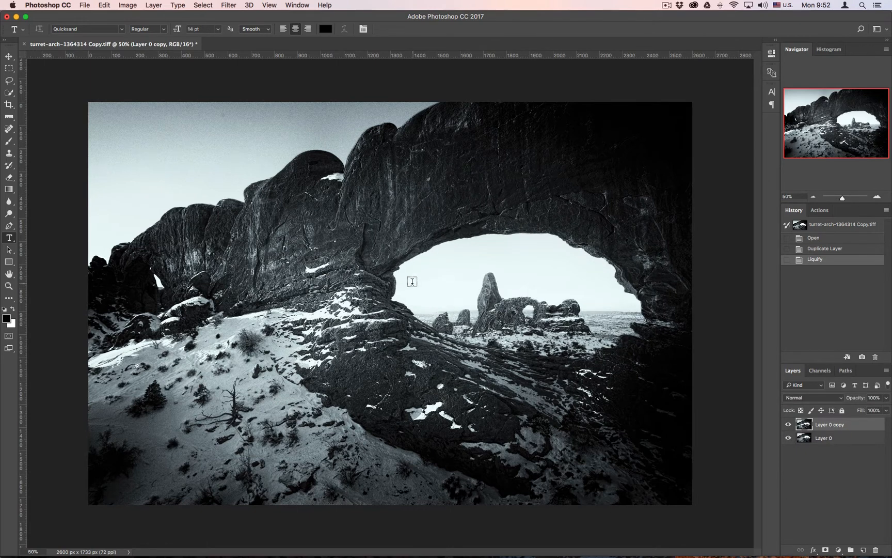
Save the liquified image over the copy file with File > Save.
click(85, 5)
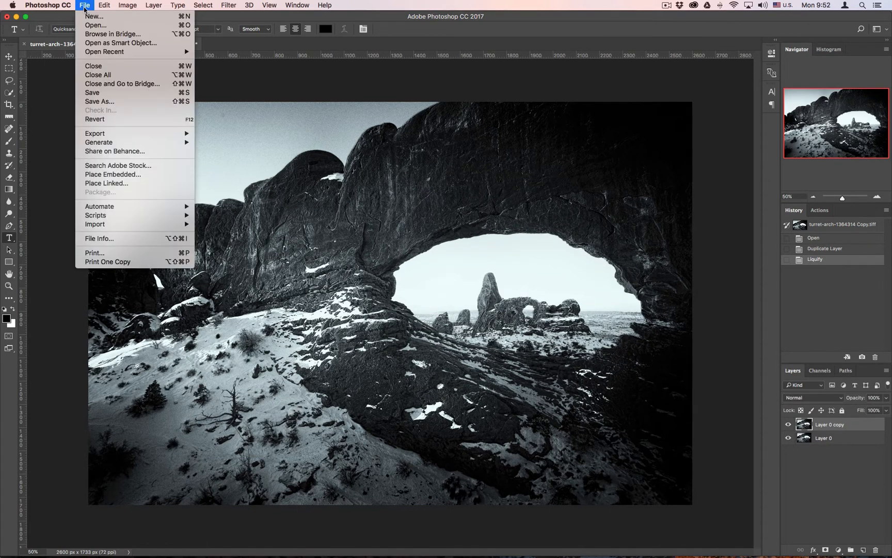
mouse_move(93, 92)
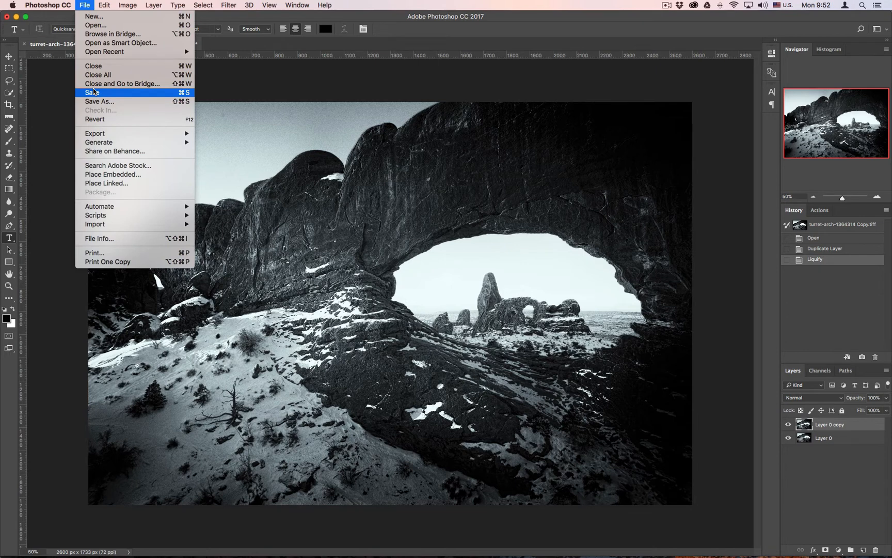
click(93, 93)
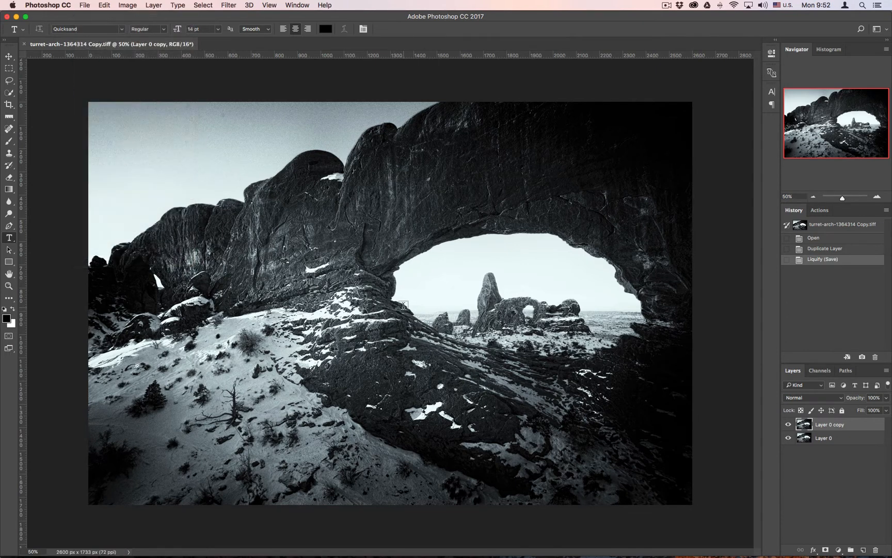
mouse_move(461, 289)
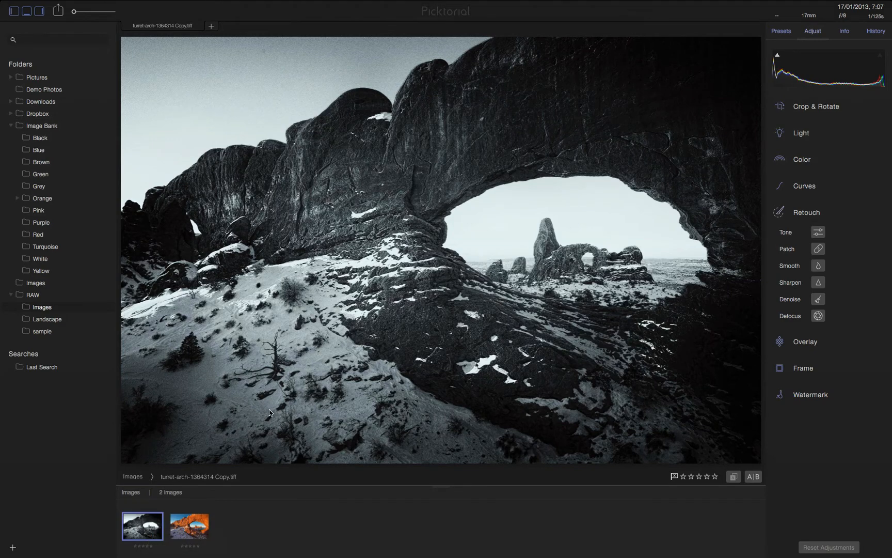
Switch between the colour original and black-and-white copy, then open the original in a new tab.
click(191, 527)
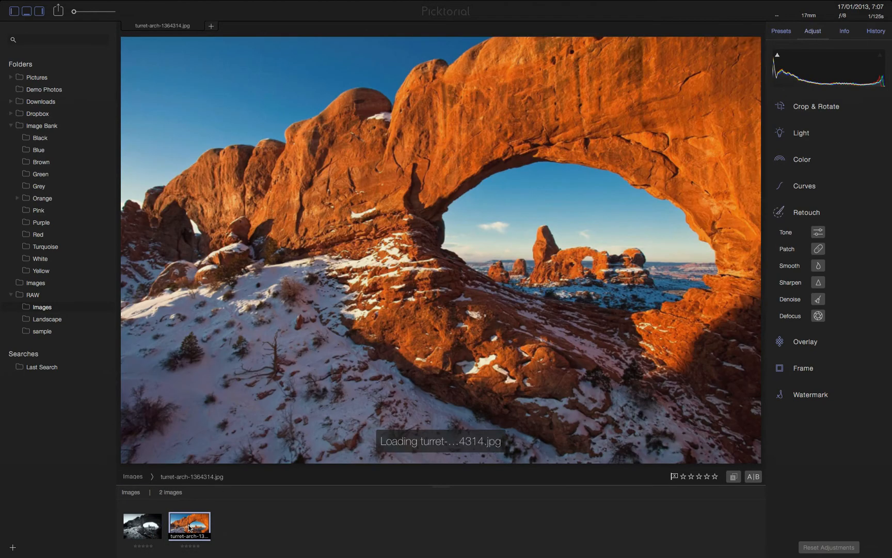
click(143, 525)
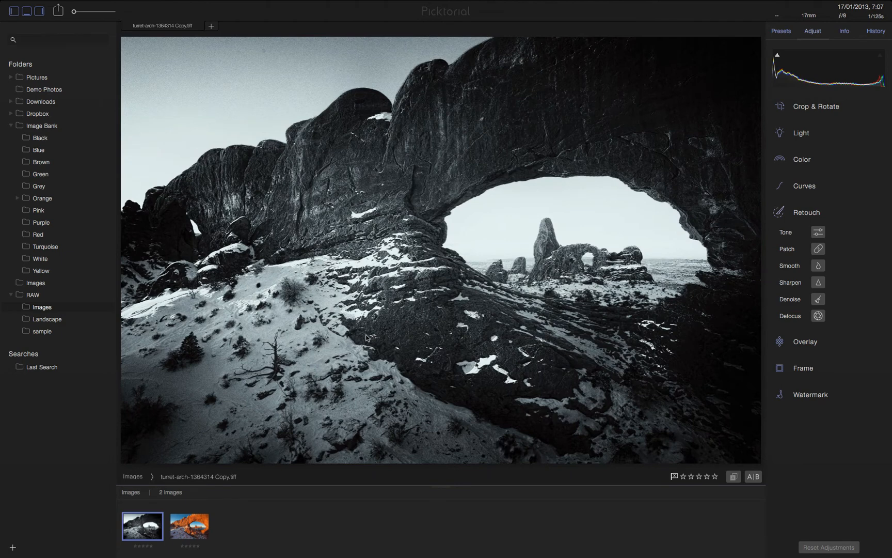
click(191, 526)
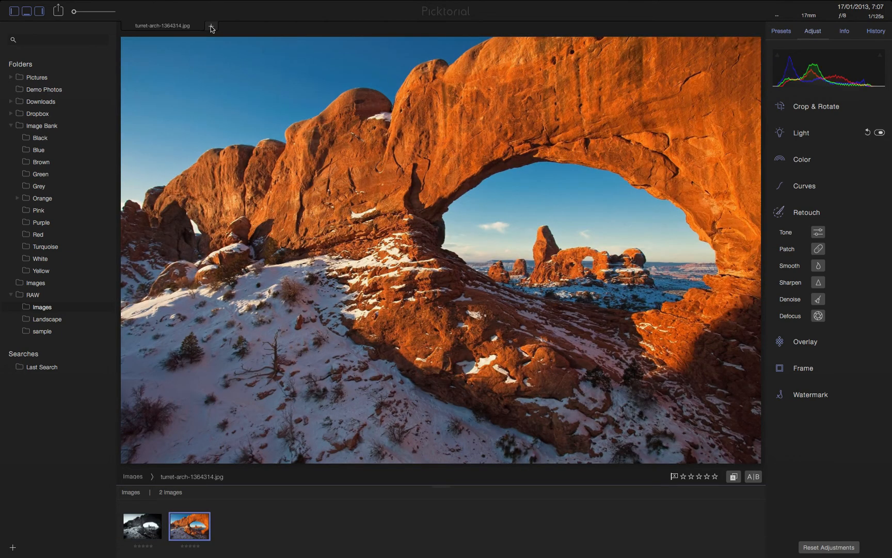
click(210, 25)
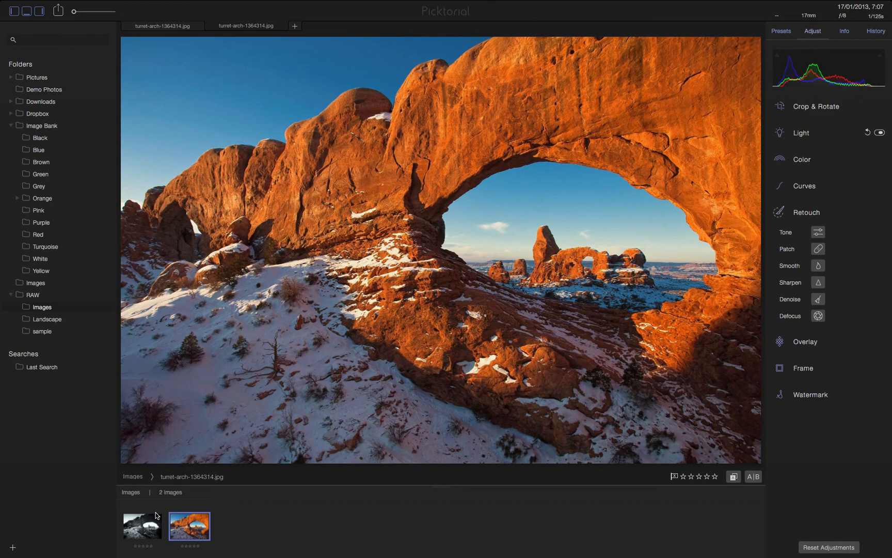